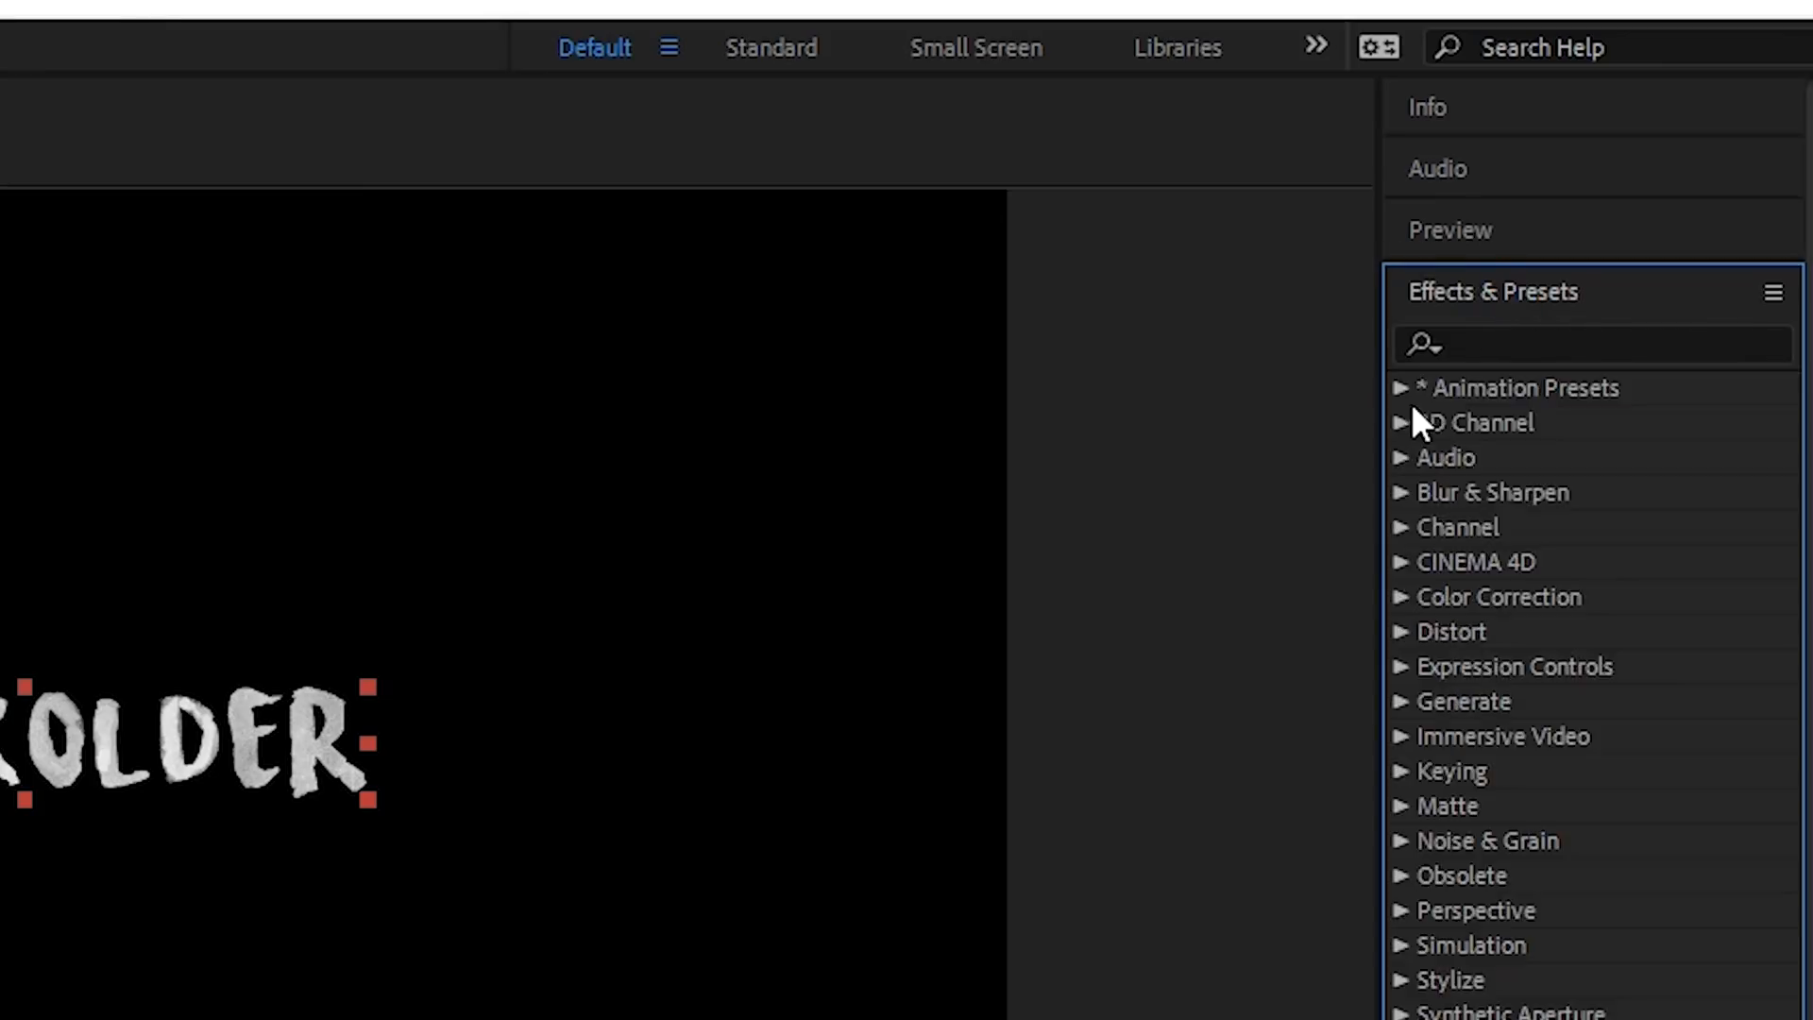
Step: Expand Animation Presets and review the stacked distortion, noise and speed-control effects on SAM KOLDER
click(1400, 387)
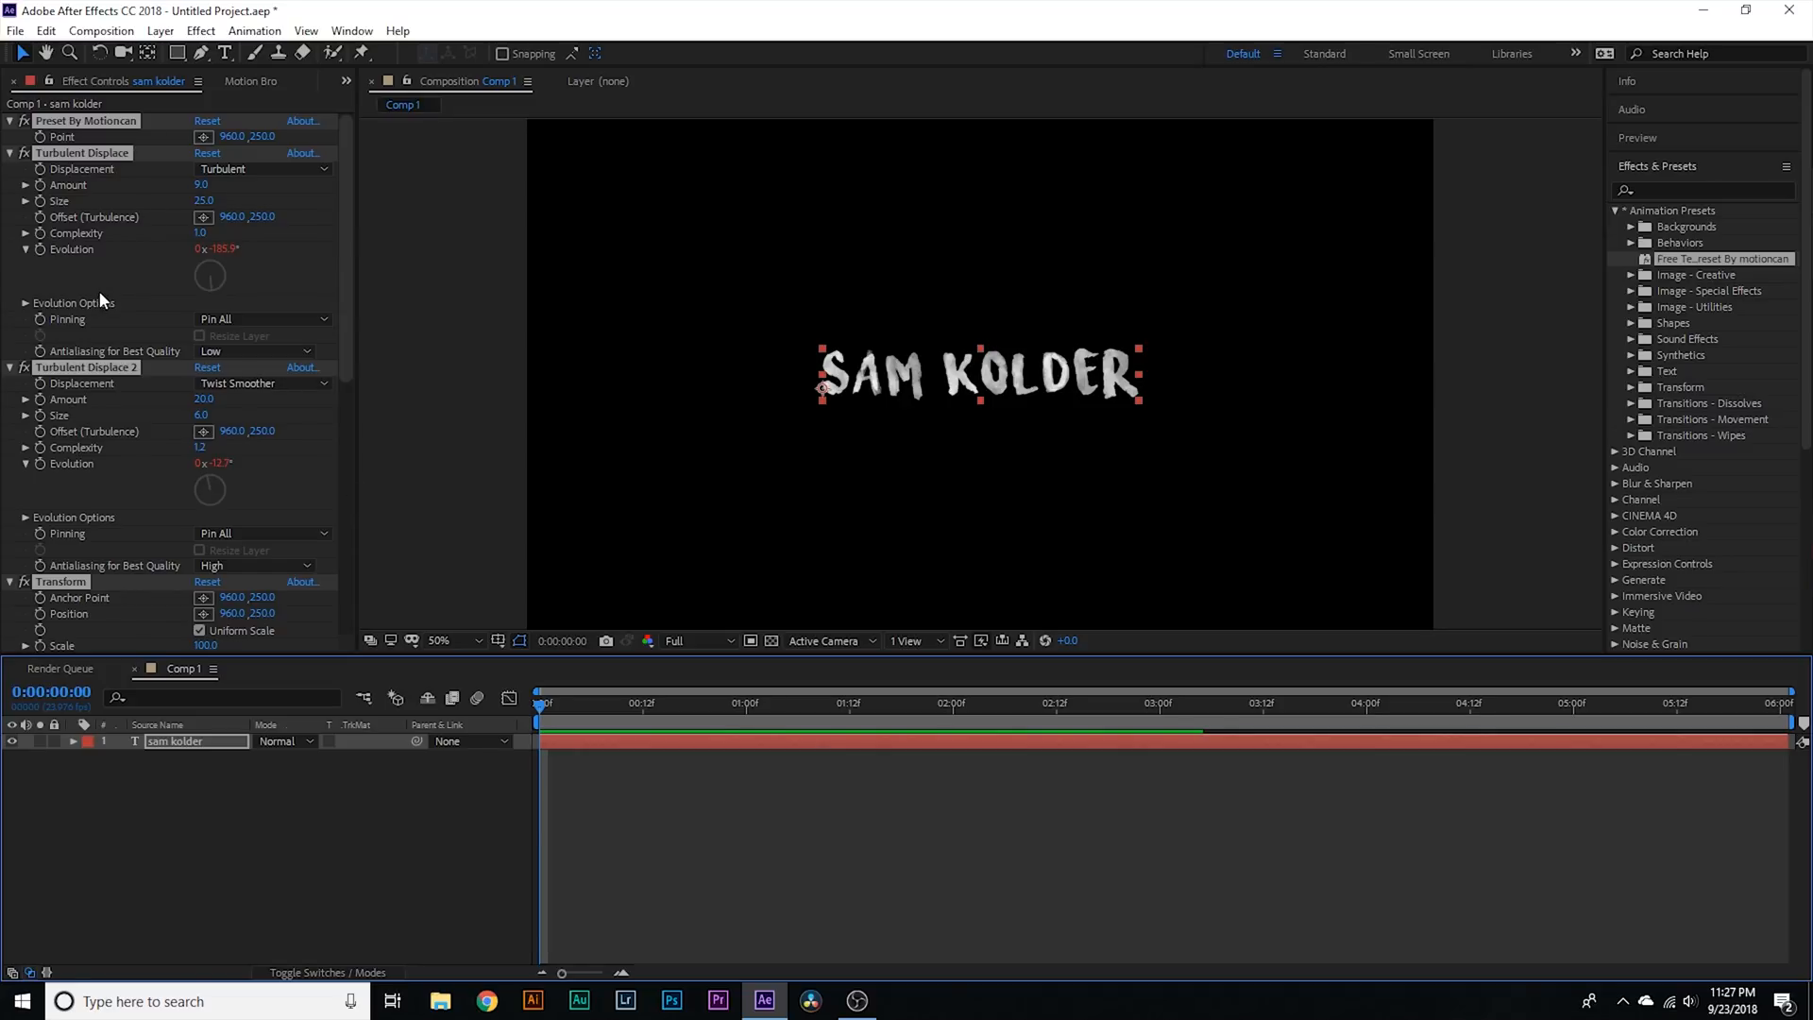
scroll(down, 3)
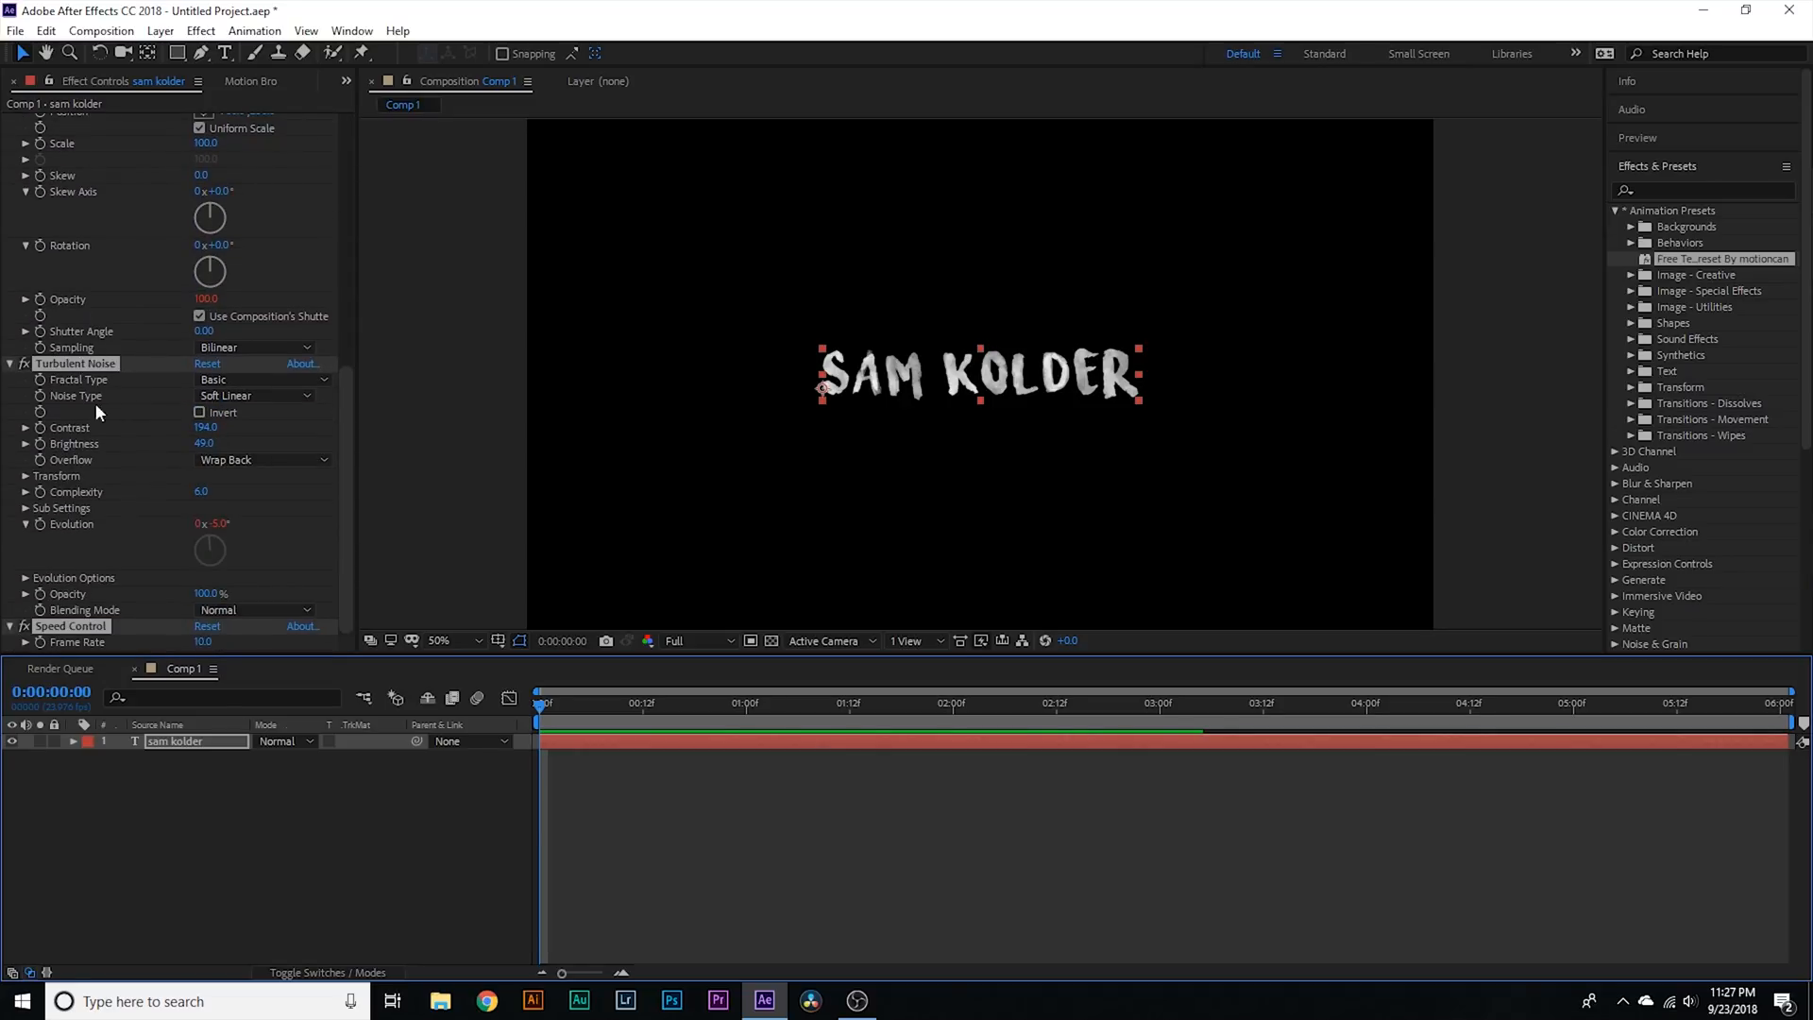